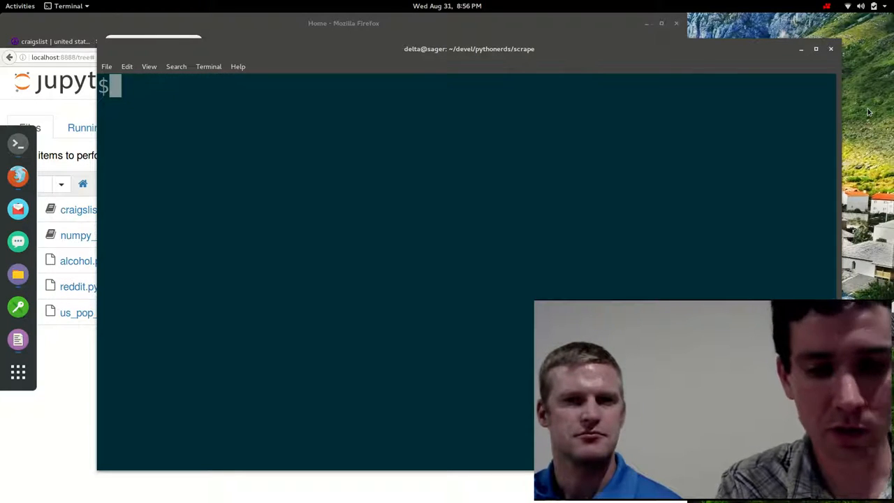
Step: Launch the Jupyter notebook server from Terminal with 'jupyter notebook'
{"action": "type", "text": "jupyte"}
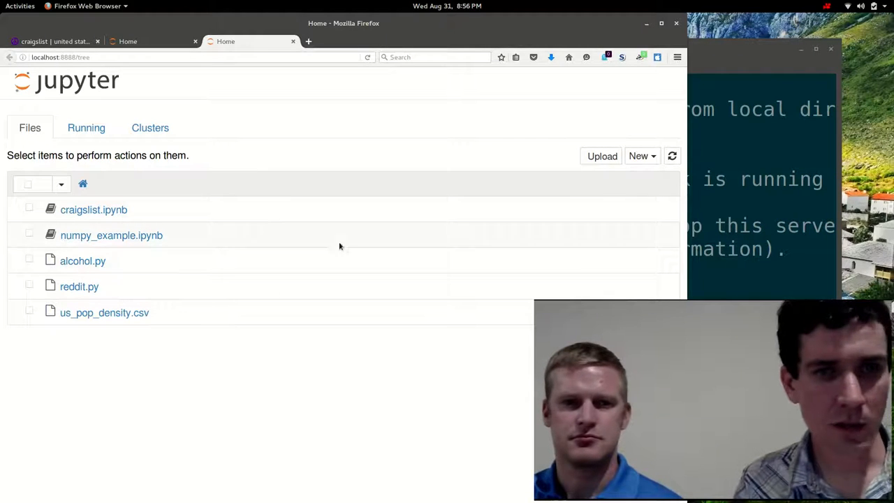
Step: Create a new Python 3 notebook from the New menu
{"action": "left_click", "coordinate": [640, 156]}
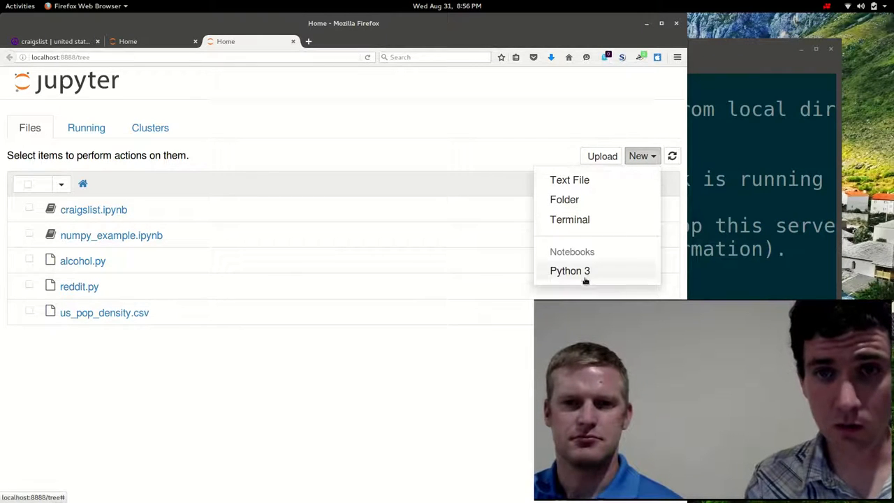
{"action": "left_click", "coordinate": [570, 271]}
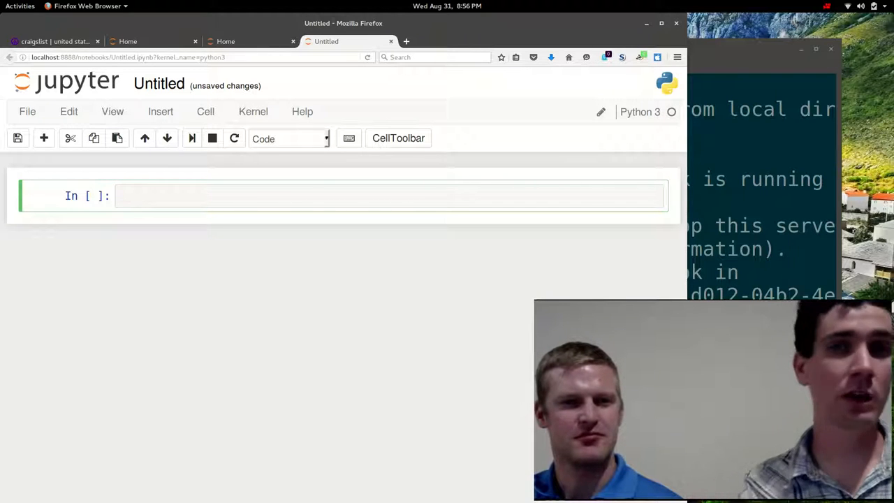
Step: Run 'import requests' in the first cell, then switch to the Craigslist US site list tab
{"action": "type", "text": "import requet"}
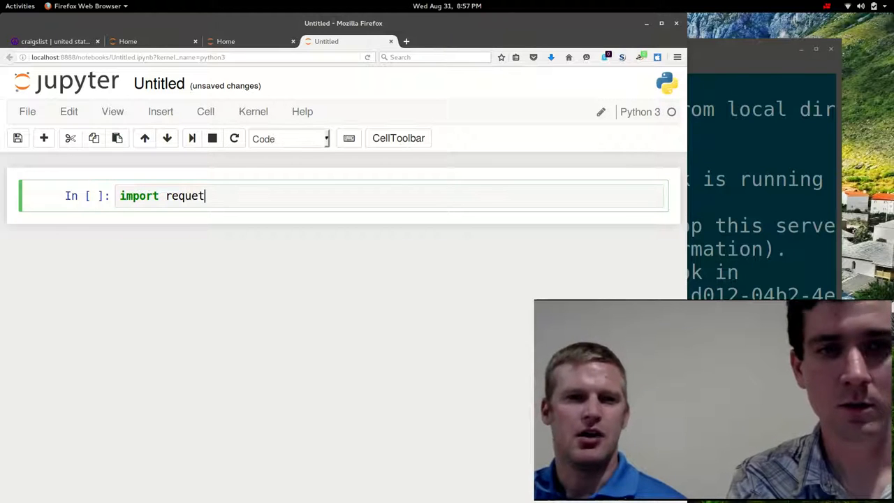
{"action": "type", "text": "sts"}
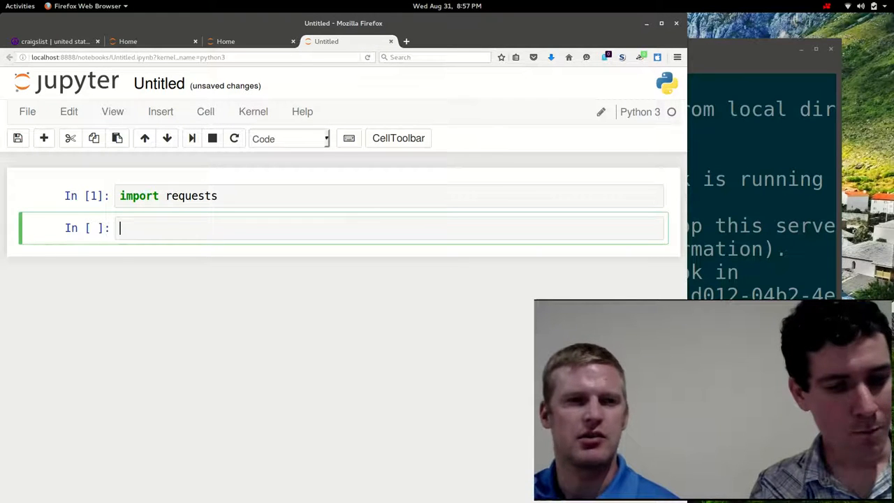
{"action": "left_click", "coordinate": [56, 40]}
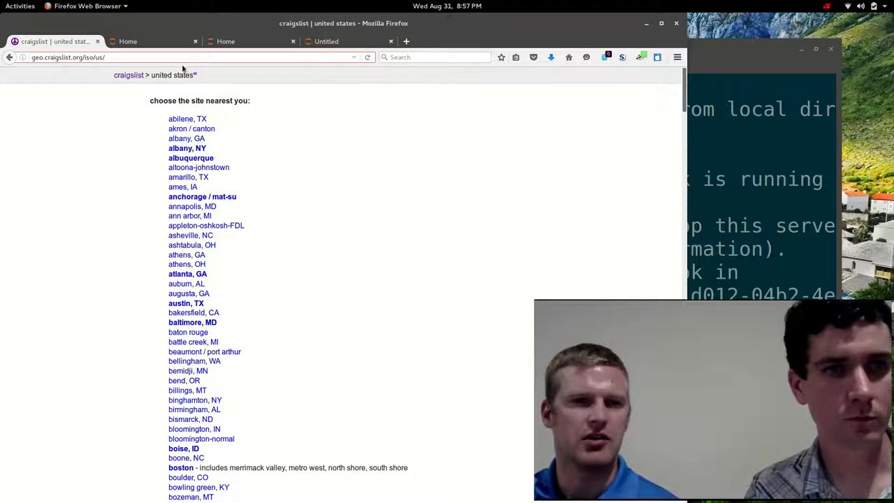
Step: Copy the Craigslist US site list address and browse down the city list
{"action": "left_click", "coordinate": [90, 56]}
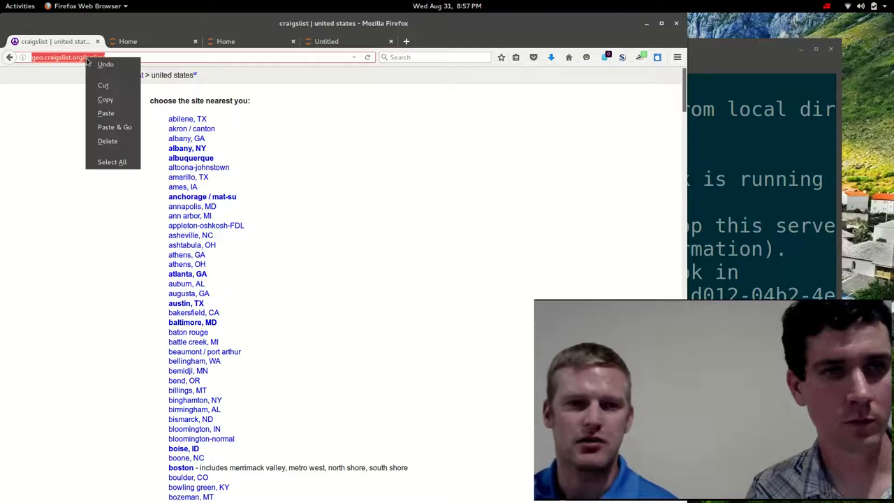
{"action": "mouse_move", "coordinate": [123, 104]}
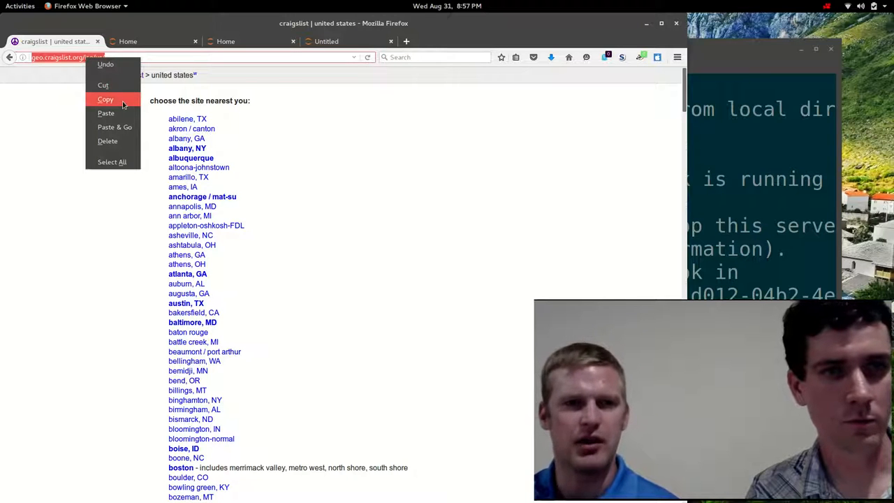
{"action": "left_click", "coordinate": [106, 99]}
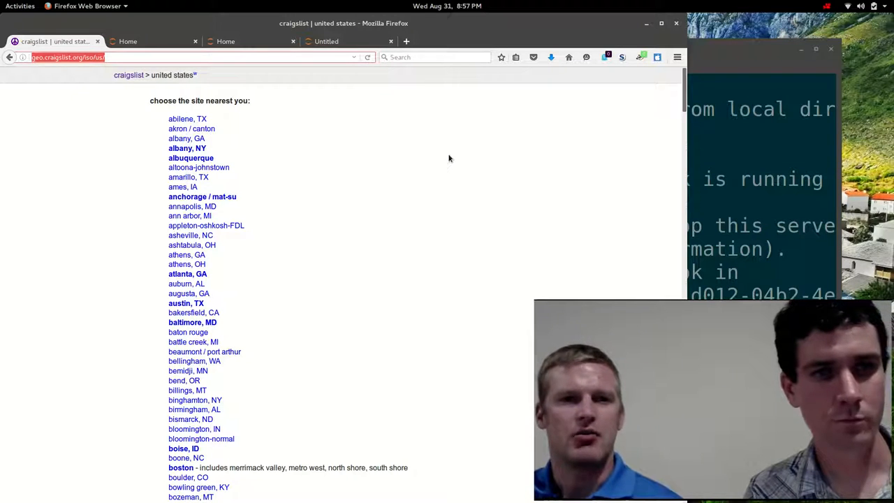
{"action": "scroll", "scroll_direction": "down", "scroll_amount": 3}
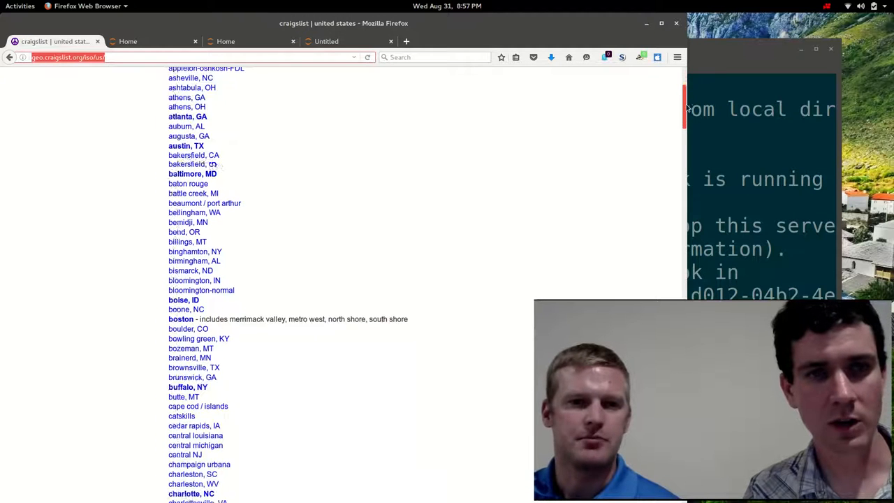
{"action": "scroll", "scroll_direction": "down", "scroll_amount": 3}
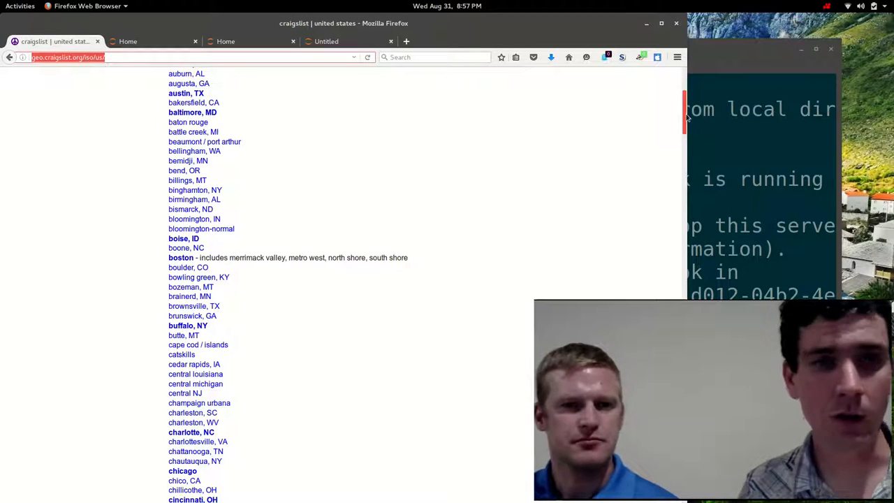
{"action": "scroll", "scroll_direction": "down", "scroll_amount": 3}
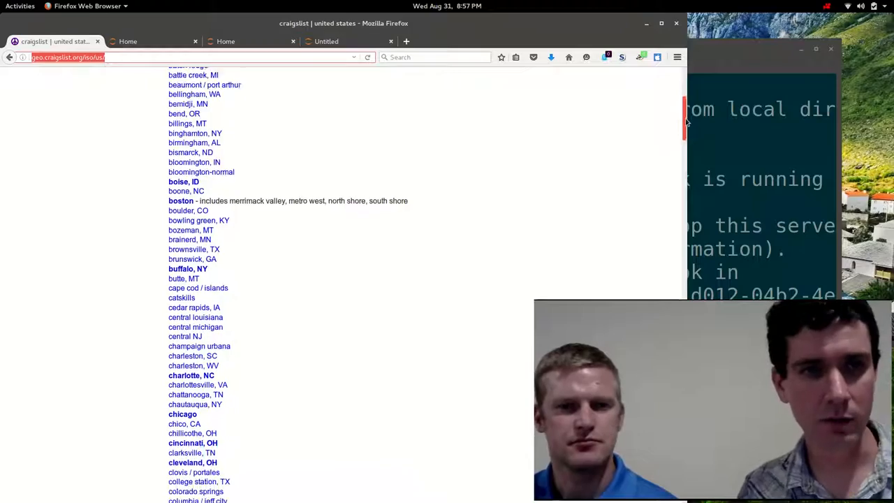
{"action": "scroll", "scroll_direction": "down", "scroll_amount": 3}
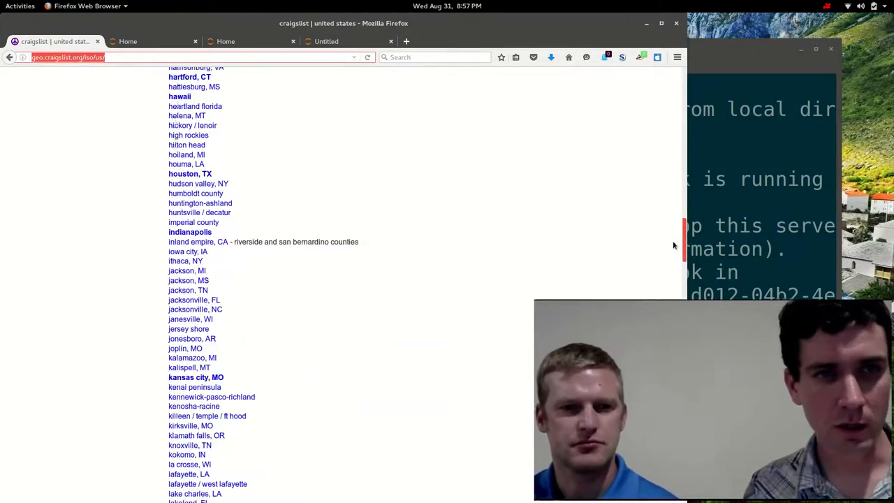
{"action": "scroll", "scroll_direction": "down", "scroll_amount": 3}
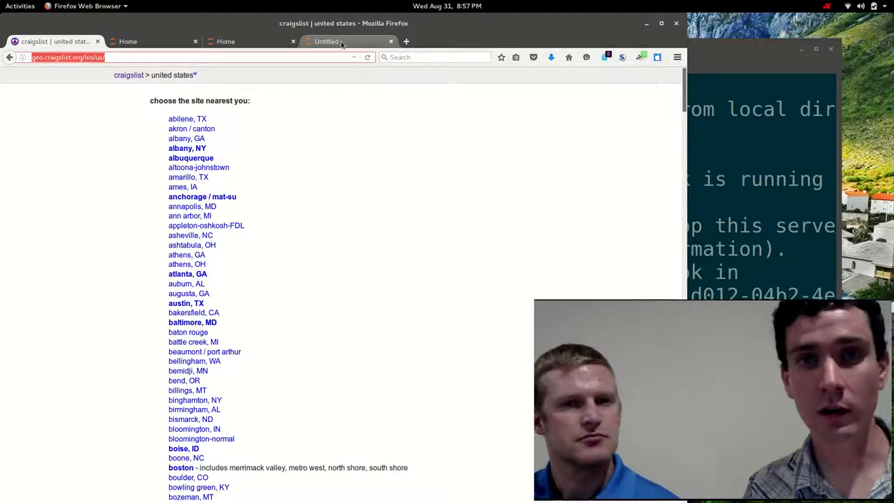
{"action": "left_click", "coordinate": [327, 41]}
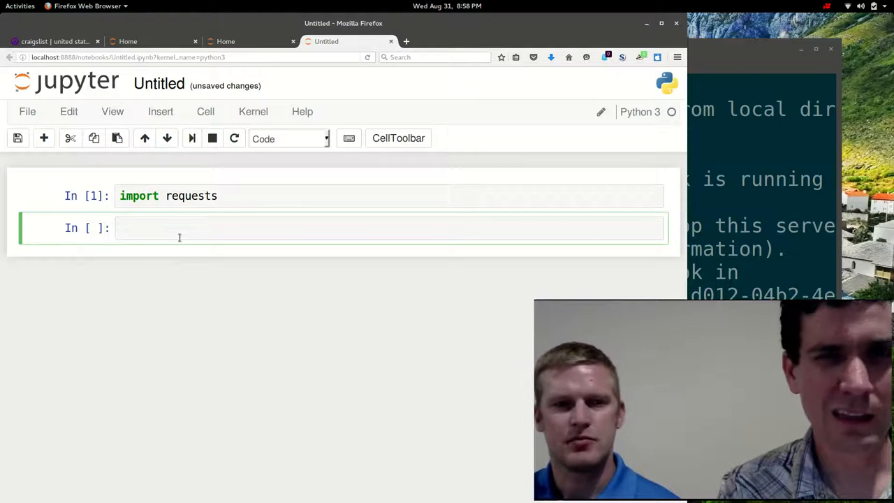
{"action": "type", "text": "''"}
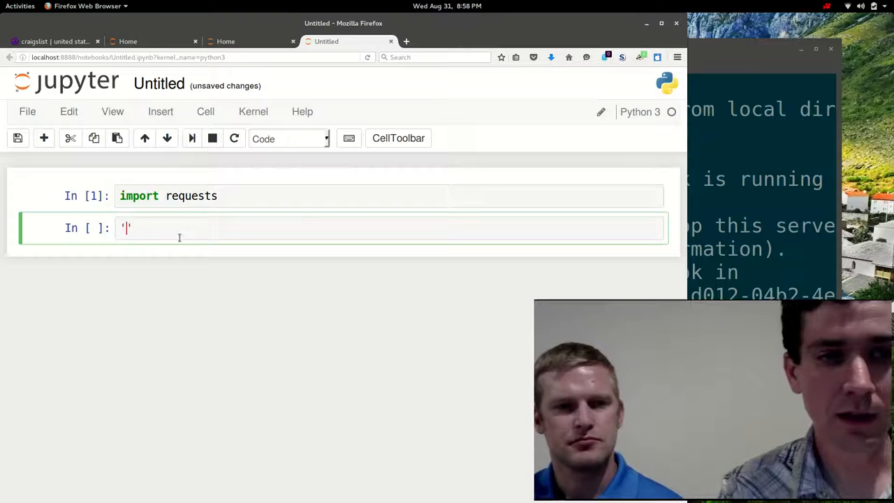
{"action": "right_click", "coordinate": [126, 228]}
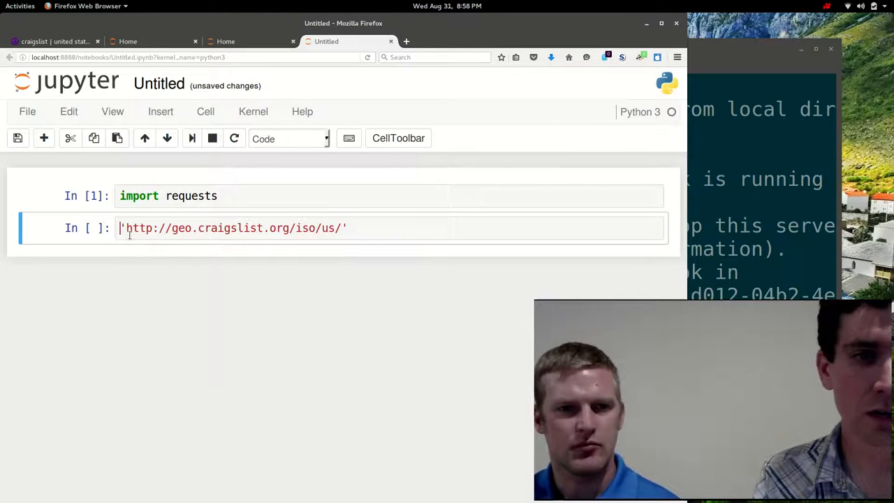
{"action": "type", "text": "req"}
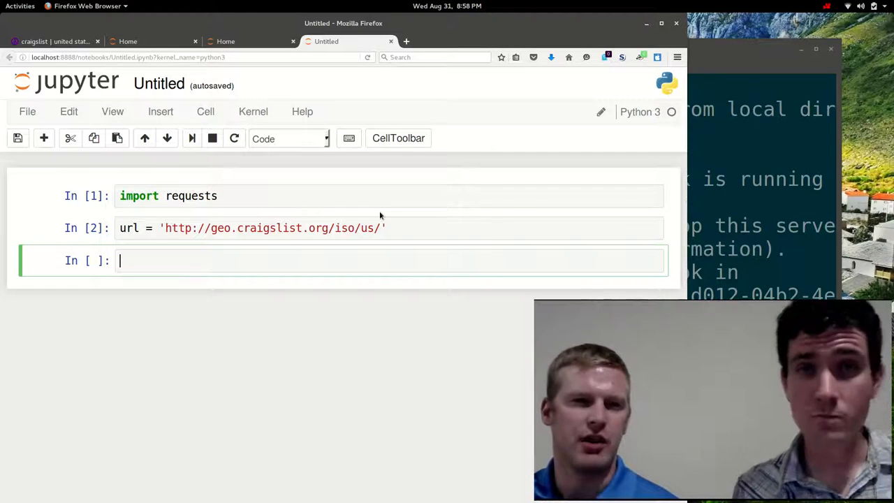
Step: Write headers = {'user-agent': ''} in the third cell without running it
{"action": "type", "text": "headers"}
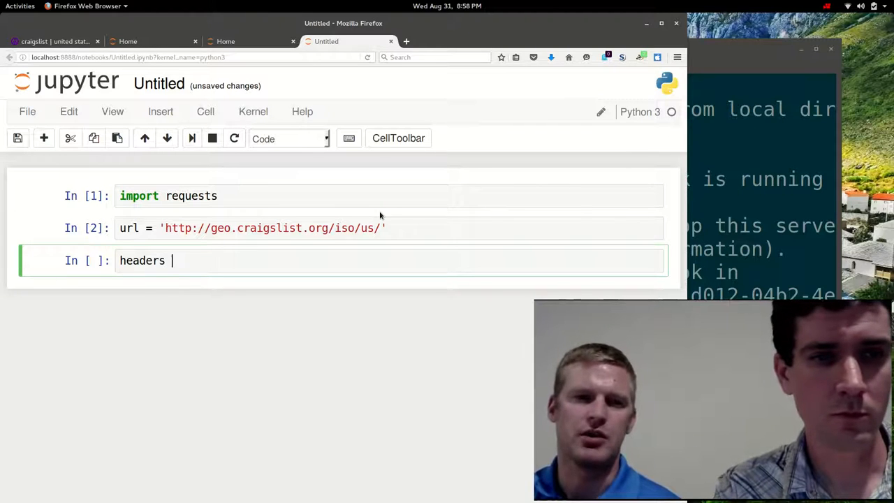
{"action": "type", "text": "= {}"}
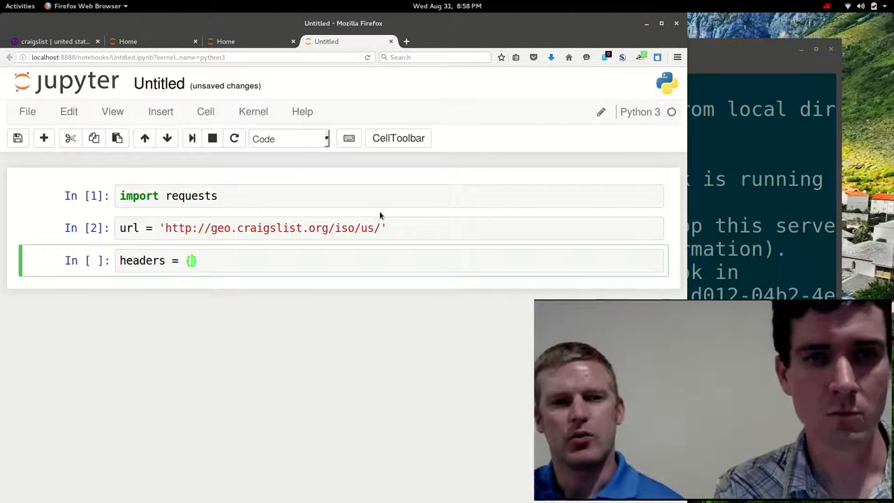
{"action": "type", "text": "'"}
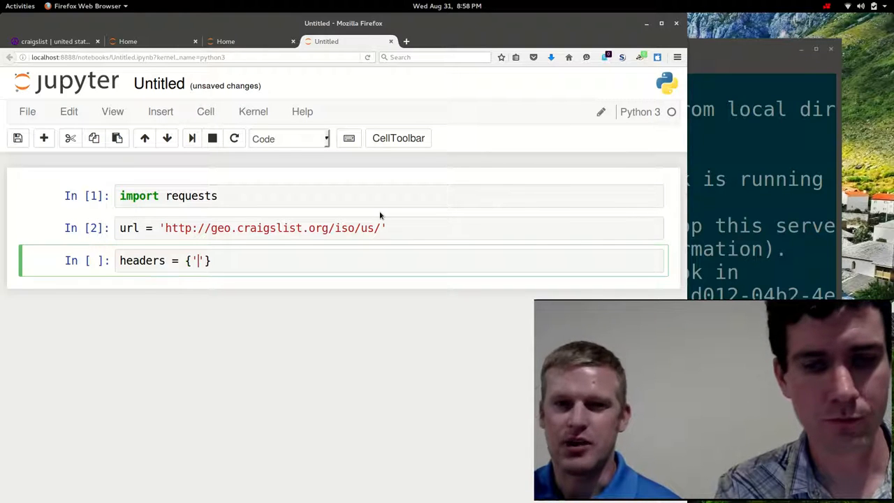
{"action": "type", "text": "user-agent"}
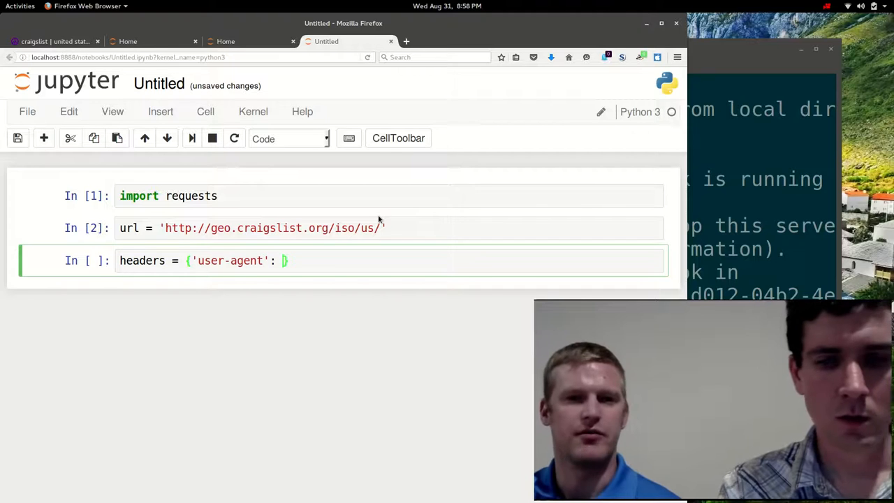
{"action": "type", "text": "'}"}
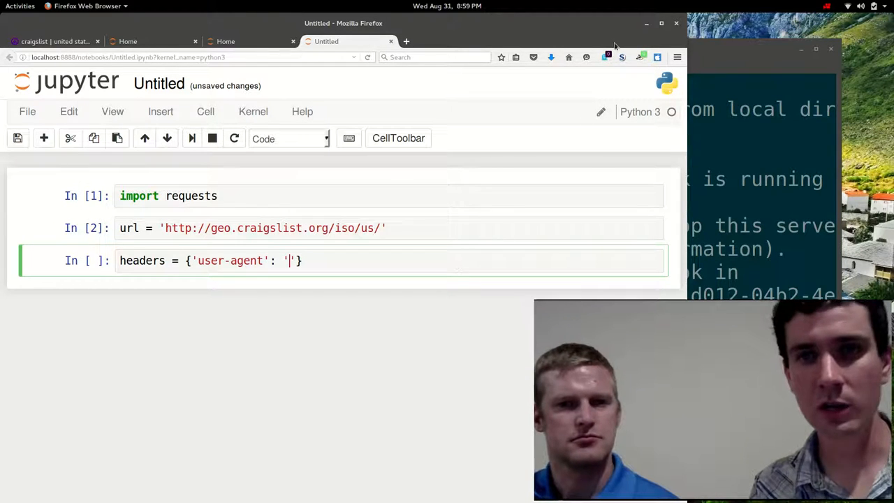
Step: Browse Windows Phone, Android and other device strings in the User-Agent Switcher add-on
{"action": "left_click", "coordinate": [657, 55]}
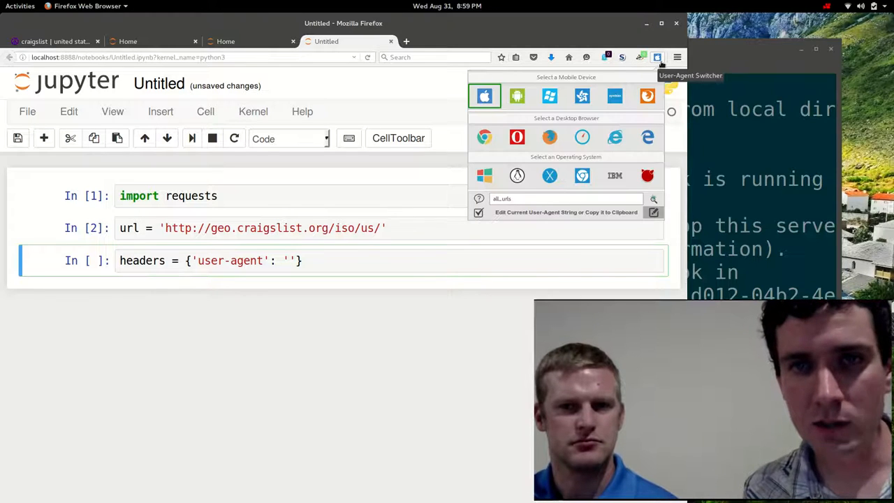
{"action": "left_click", "coordinate": [549, 95]}
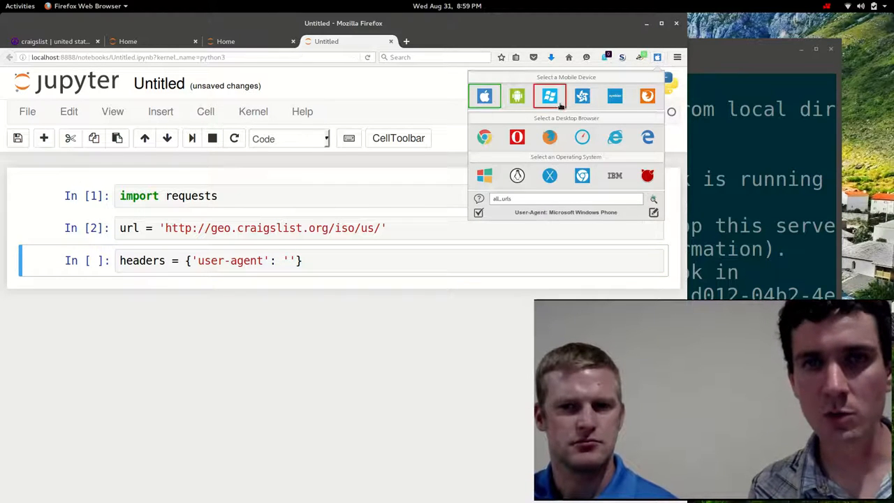
{"action": "left_click", "coordinate": [517, 95]}
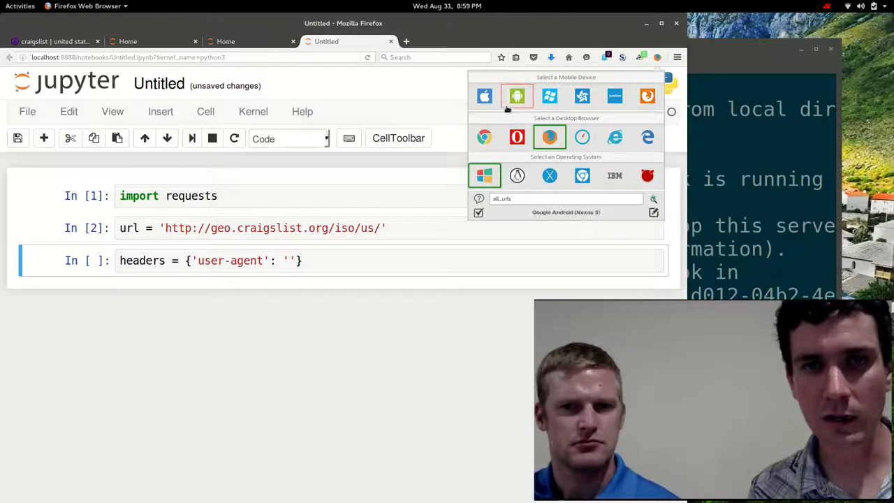
{"action": "left_click", "coordinate": [484, 95]}
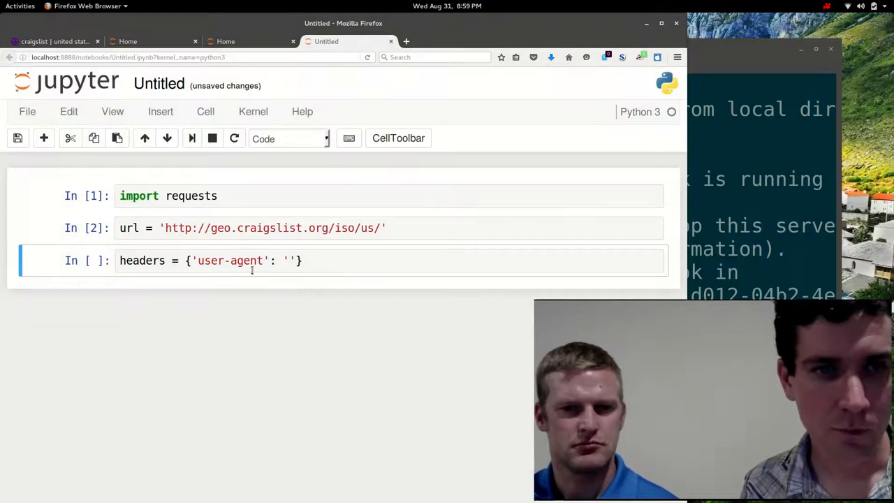
Step: Paste the iPhone Mozilla/5.0 user-agent string into the headers value and run the cell
{"action": "right_click", "coordinate": [291, 261]}
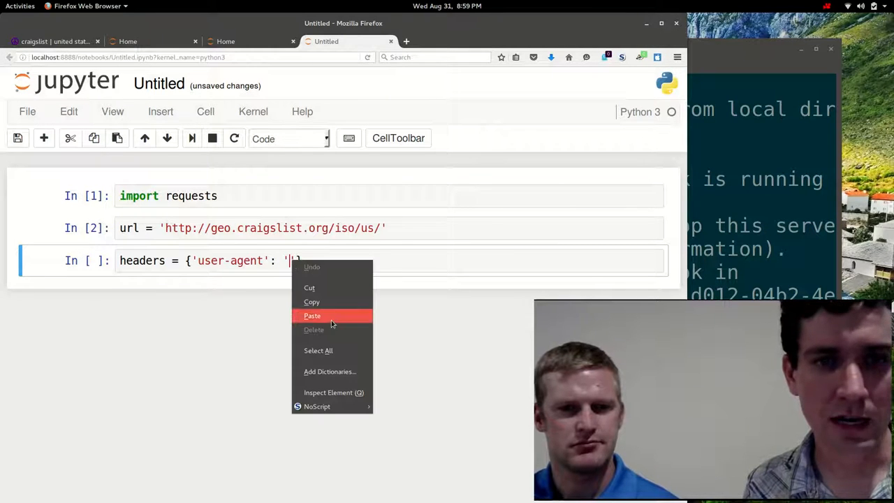
{"action": "left_click", "coordinate": [312, 316]}
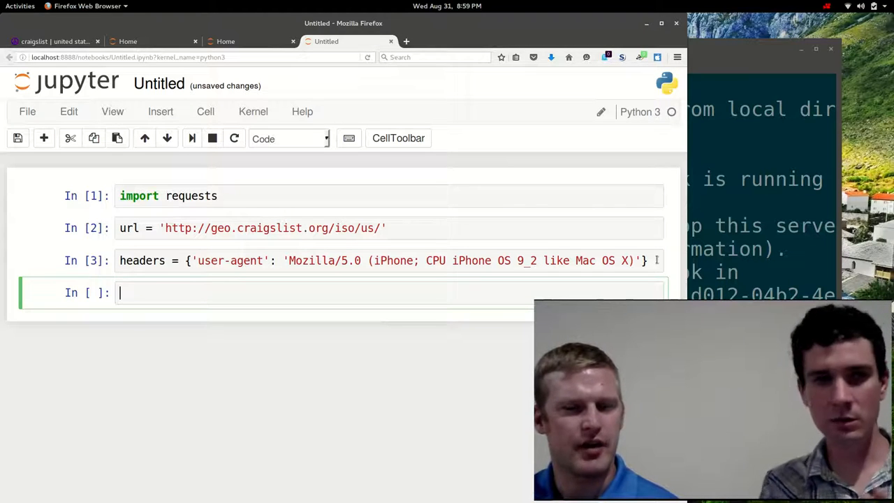
Step: Write response = request.get(url, headers=headers) in the fourth cell without running it
{"action": "type", "text": "resp"}
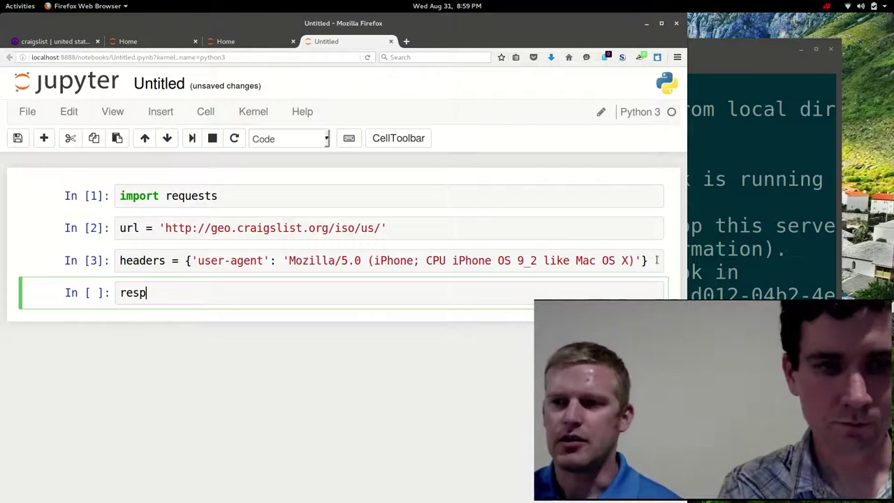
{"action": "type", "text": "onse"}
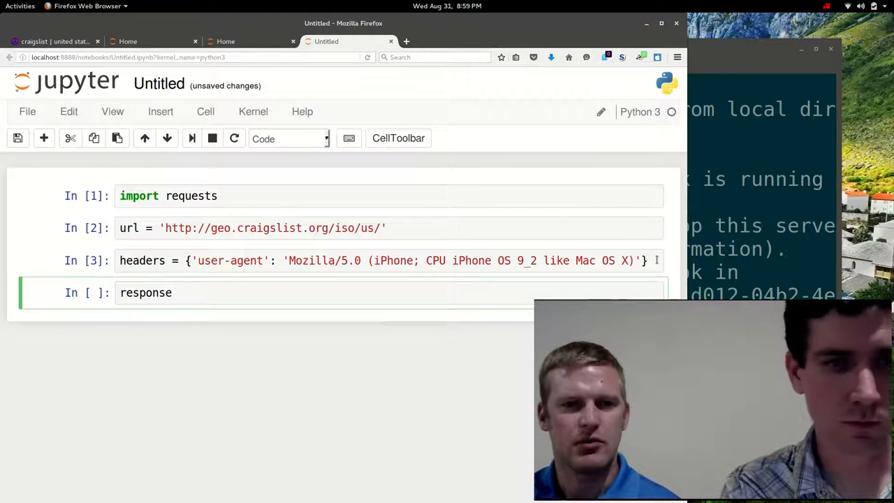
{"action": "type", "text": "="}
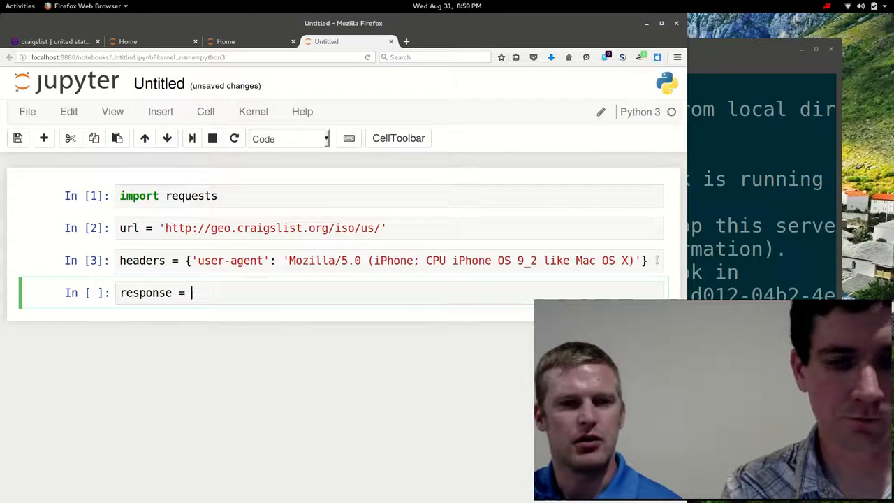
{"action": "type", "text": "request"}
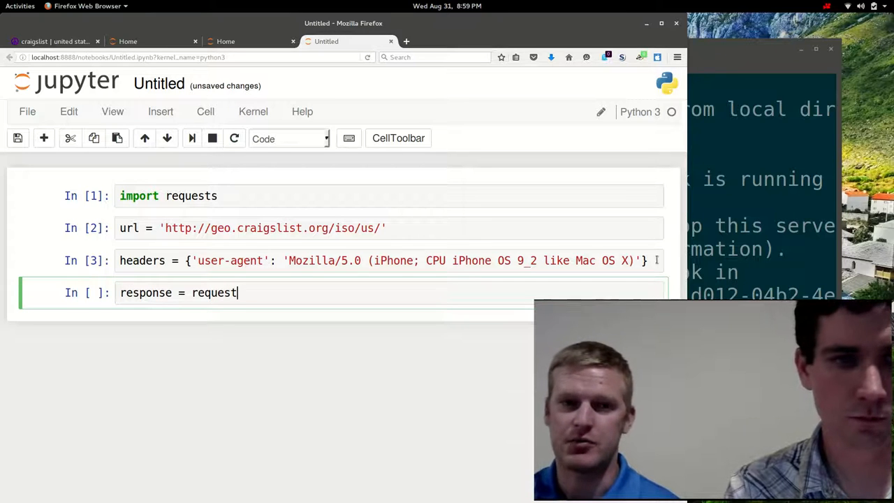
{"action": "type", "text": ".g"}
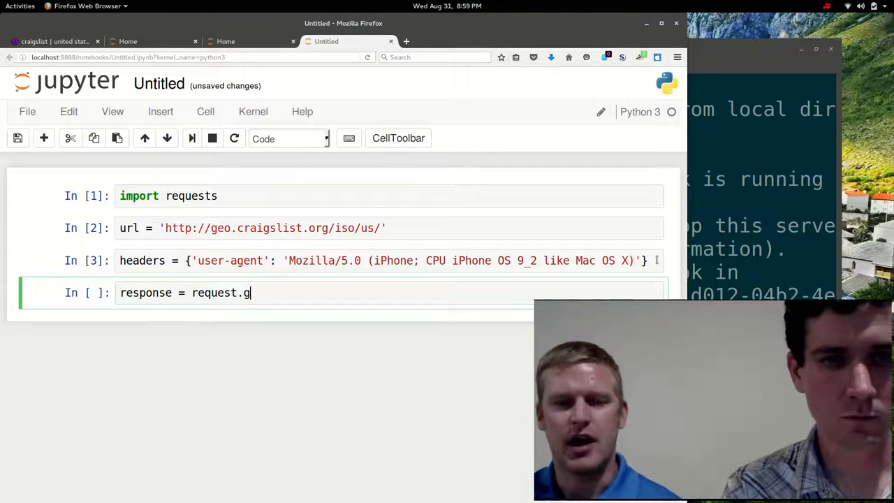
{"action": "type", "text": "et()"}
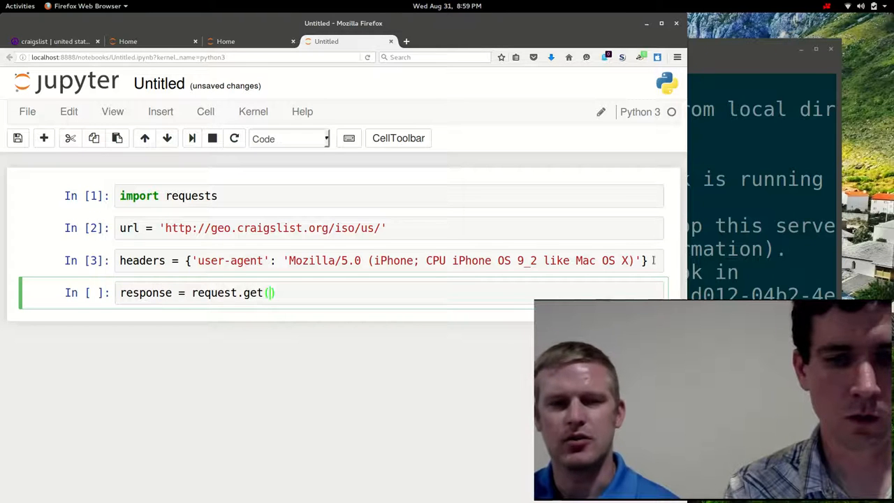
{"action": "type", "text": "url,"}
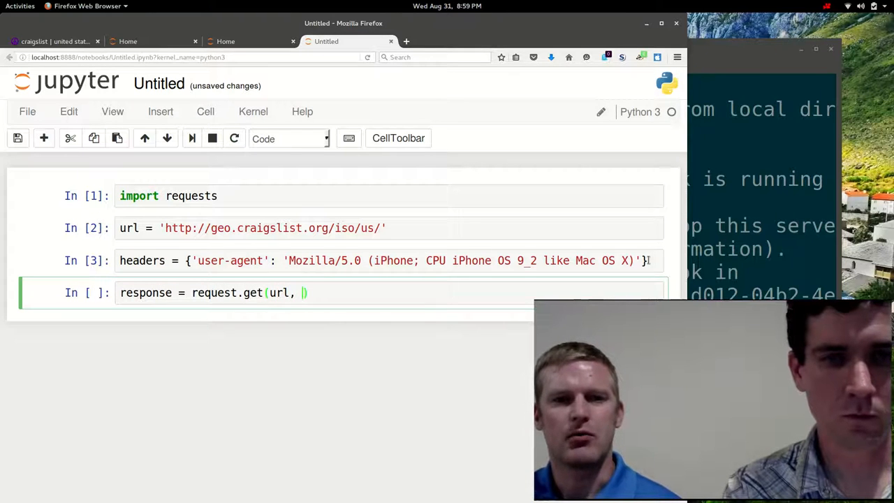
{"action": "type", "text": "headers"}
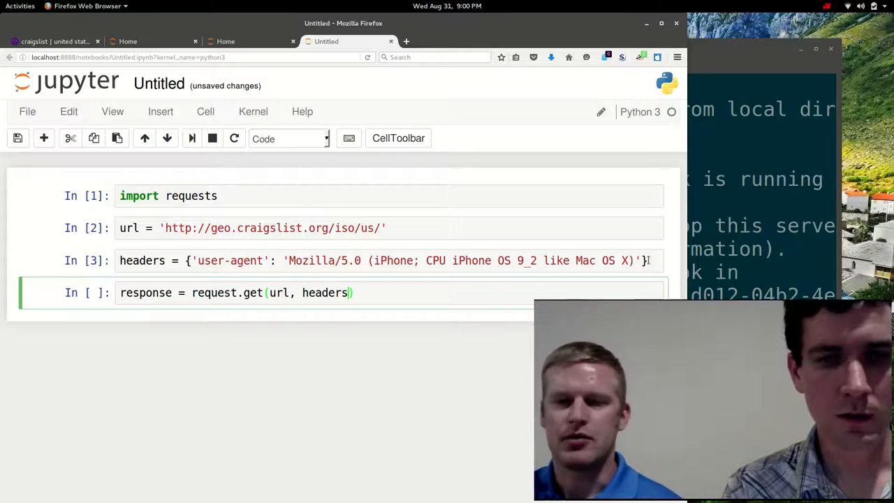
{"action": "type", "text": "=headers"}
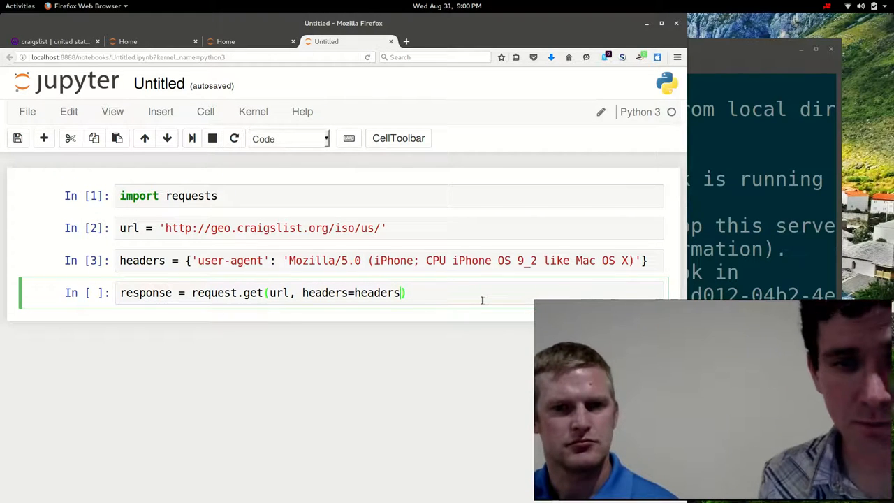
Step: Drop the auth argument, correct to requests.get(url, headers=headers) and run the cell
{"action": "type", "text": ", auth="}
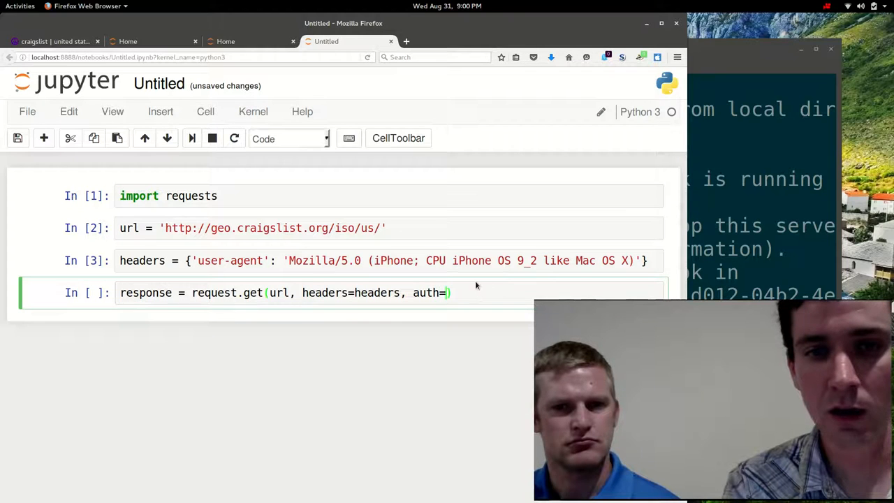
{"action": "key", "text": "BackSpace"}
{"action": "type", "text": "s"}
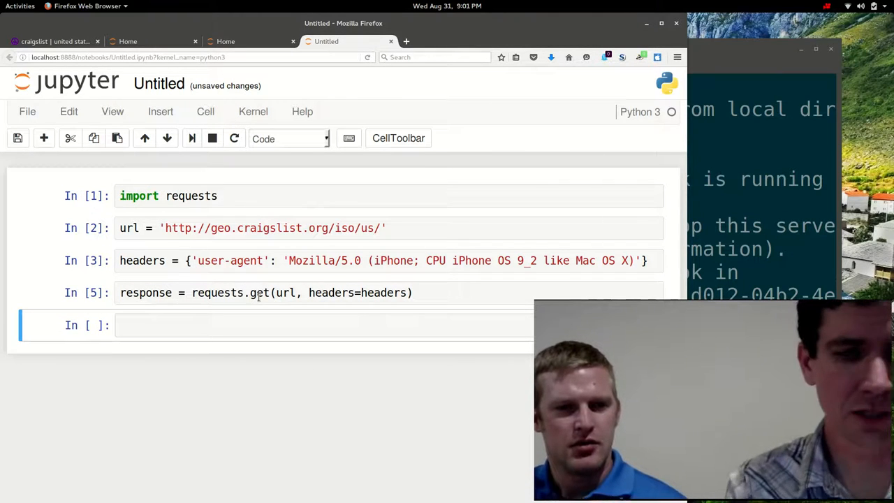
Step: Run `response.status_code` in a new cell, which returns 200
{"action": "type", "text": "response."}
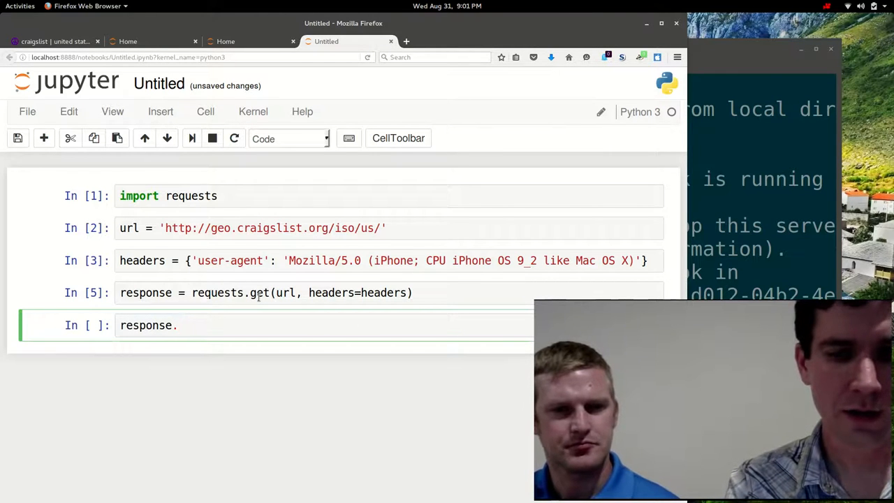
{"action": "type", "text": "st"}
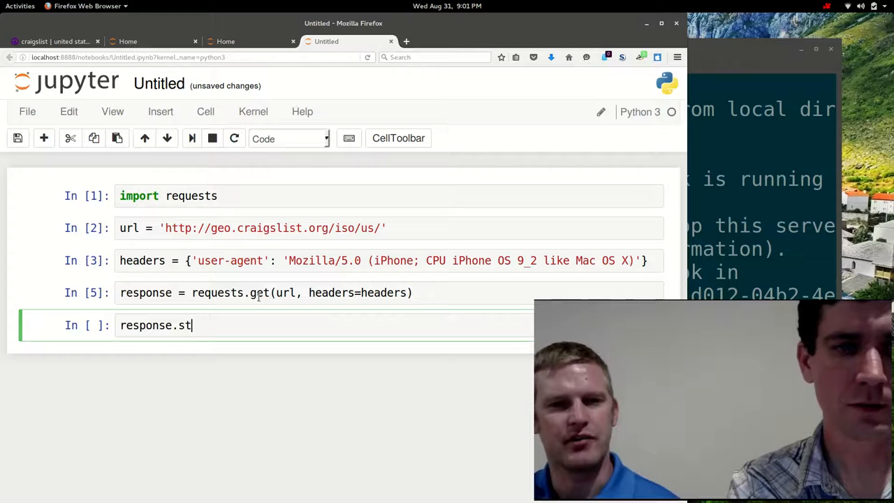
{"action": "type", "text": "atus_code"}
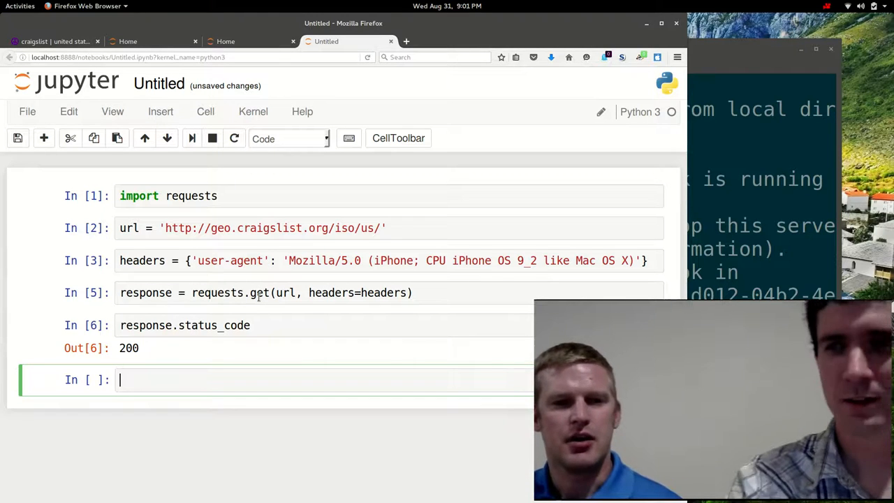
Step: Run `response.headers` to print the header dictionary with cookies, content type, server and length
{"action": "type", "text": "resp"}
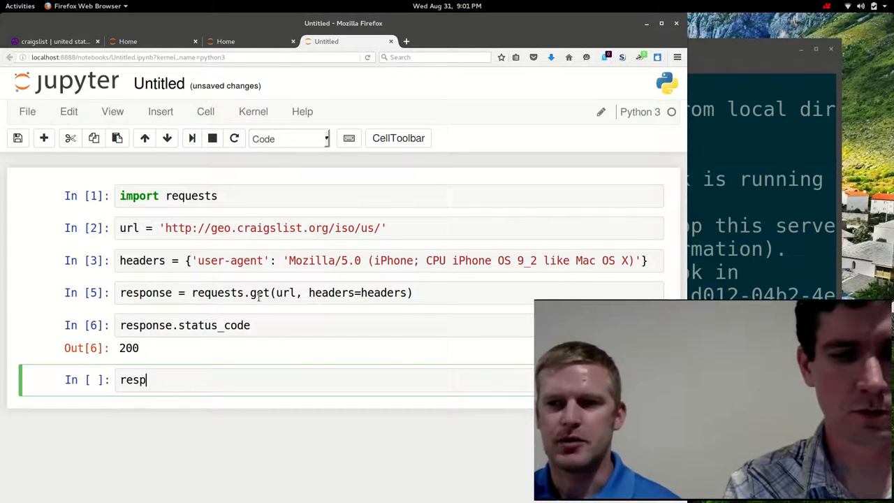
{"action": "type", "text": "onse"}
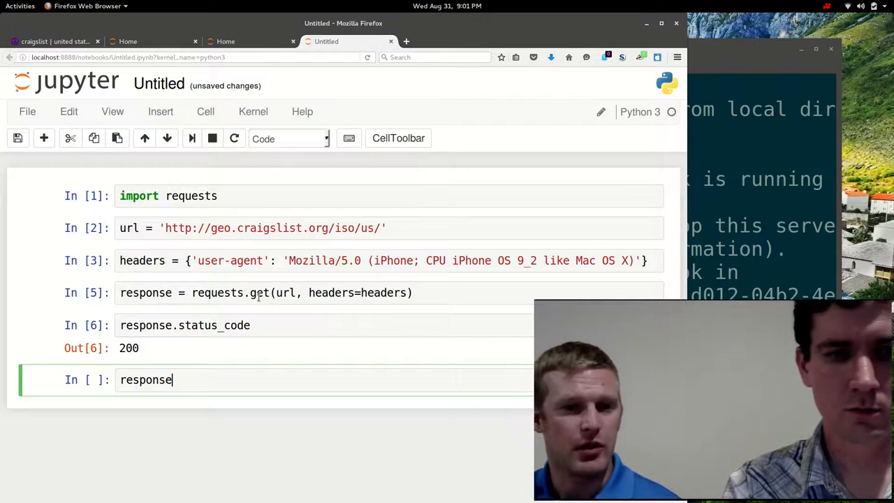
{"action": "type", "text": ".headers"}
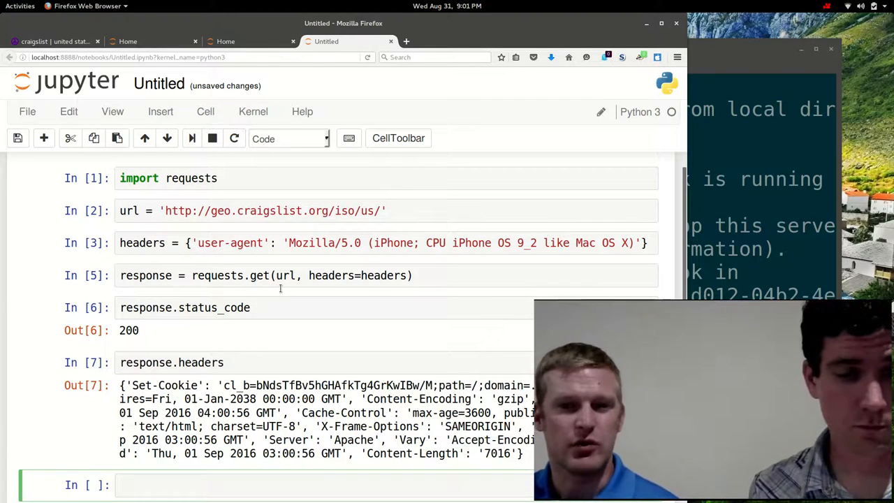
{"action": "scroll", "scroll_direction": "down", "scroll_amount": 3}
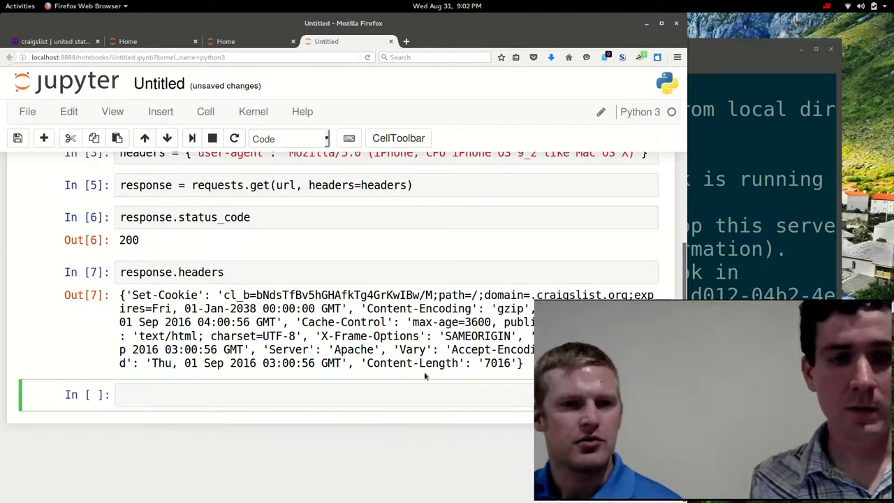
Step: Run `response.content` and scroll through the raw HTML listing the Craigslist US city links
{"action": "type", "text": "response"}
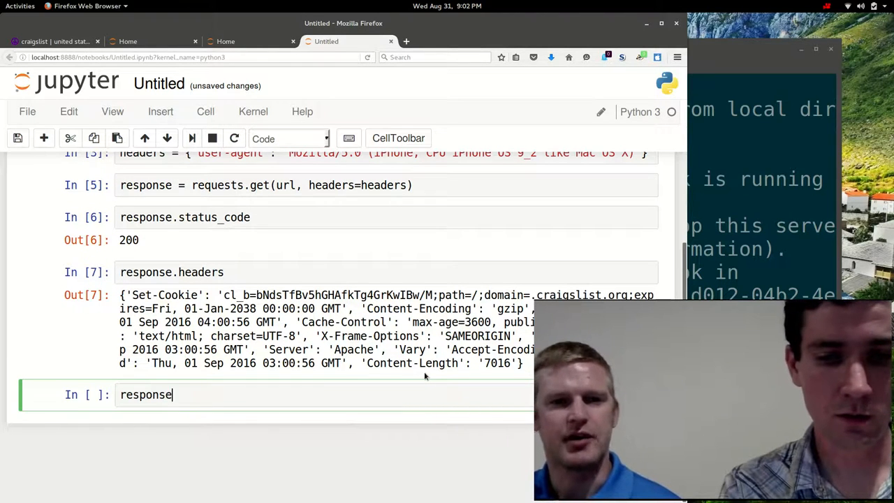
{"action": "type", "text": ".content"}
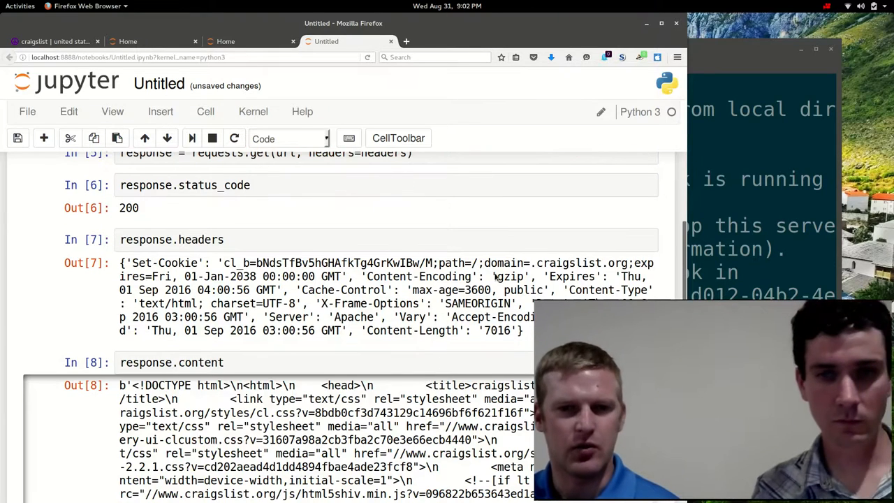
{"action": "scroll", "scroll_direction": "down", "scroll_amount": 3}
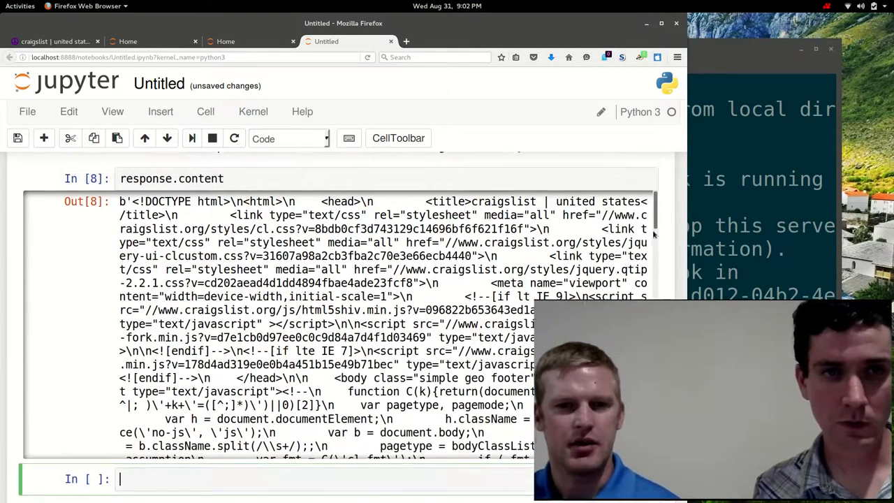
{"action": "scroll", "scroll_direction": "down", "scroll_amount": 3}
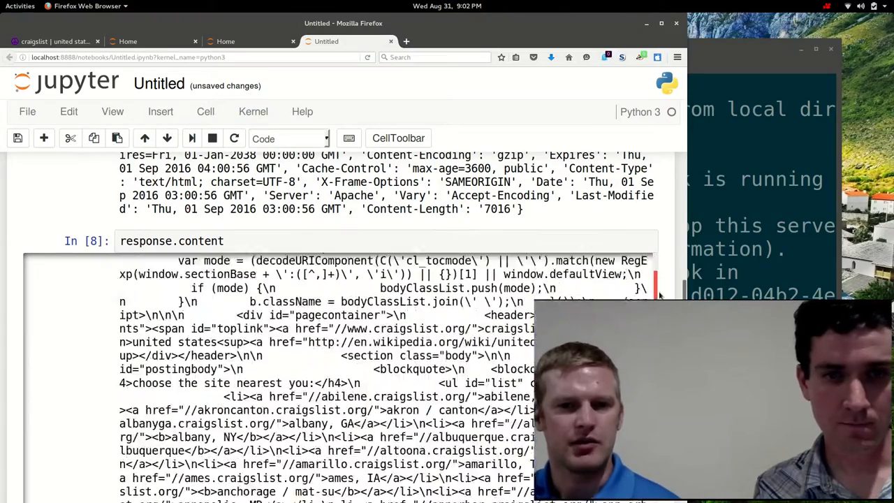
{"action": "scroll", "scroll_direction": "down", "scroll_amount": 3}
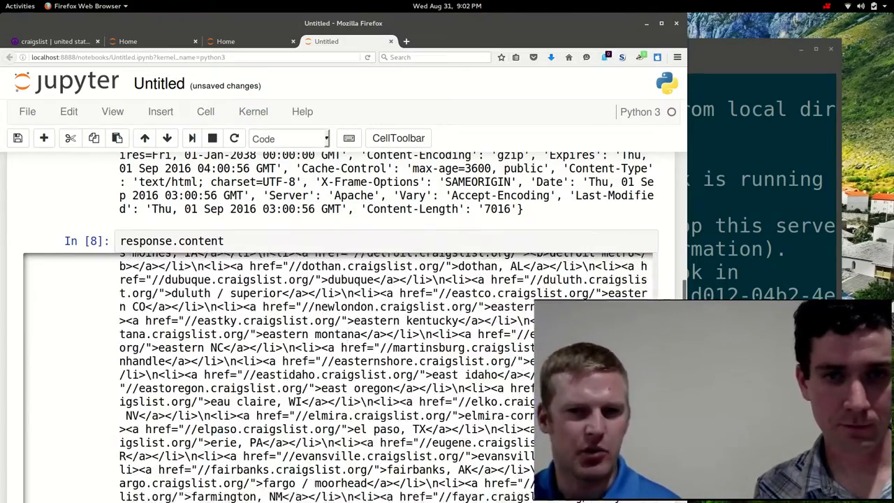